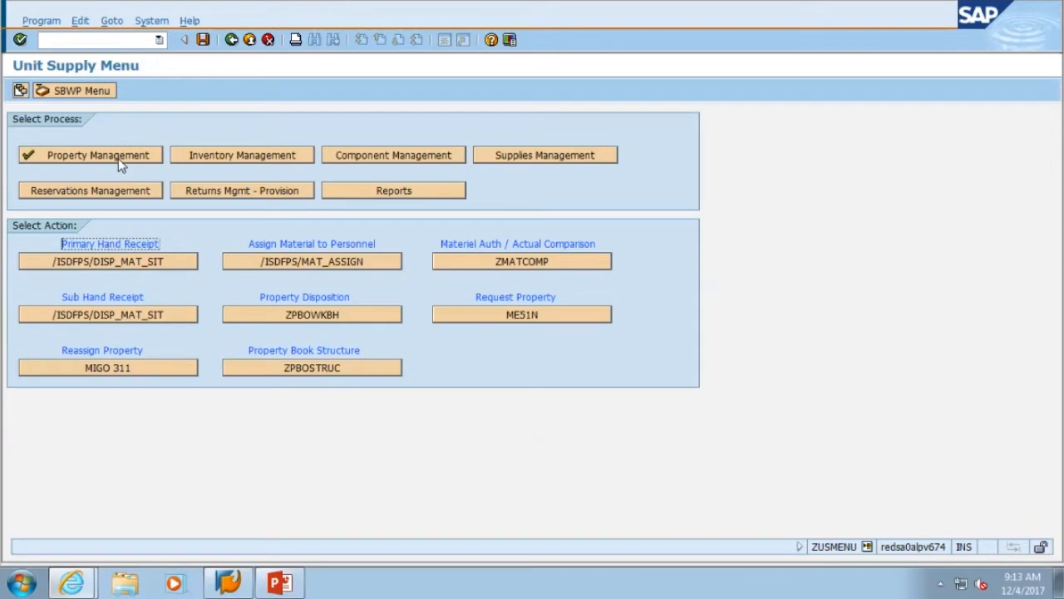
mouse_move(237, 382)
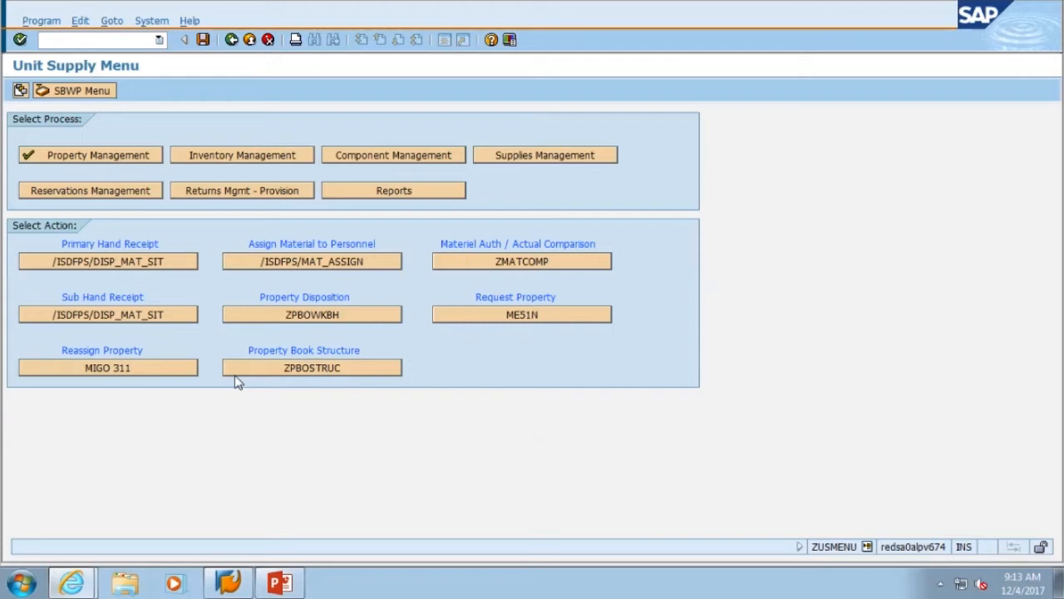
Launch ZPBOSTRUC under Property Book Structure on the Unit Supply Menu.
left_click(312, 367)
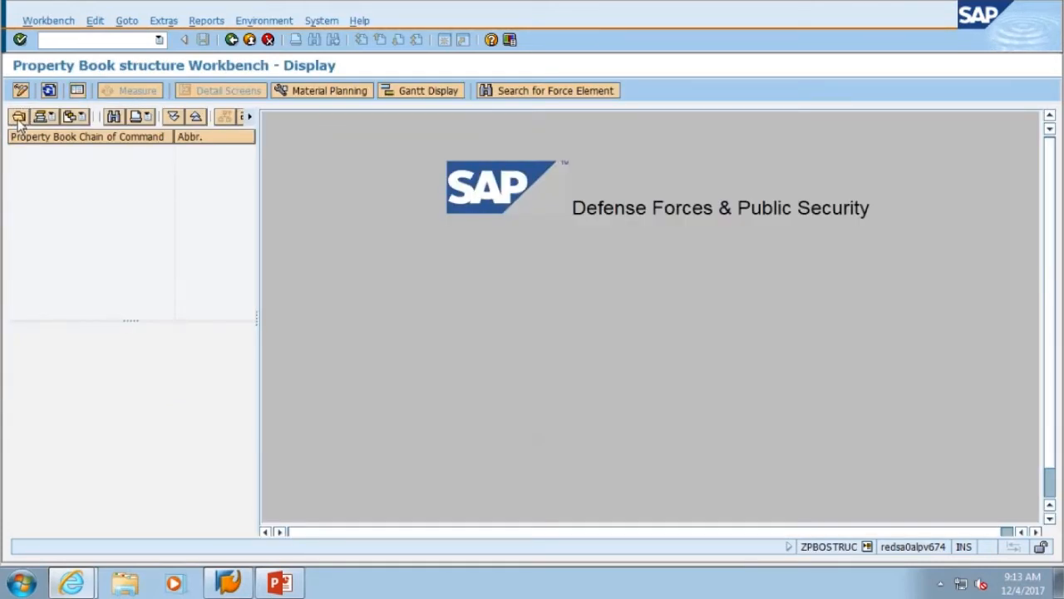
Search organizational units for WH98 and load WH98B0MNT into the workbench.
left_click(18, 116)
type("WH98")
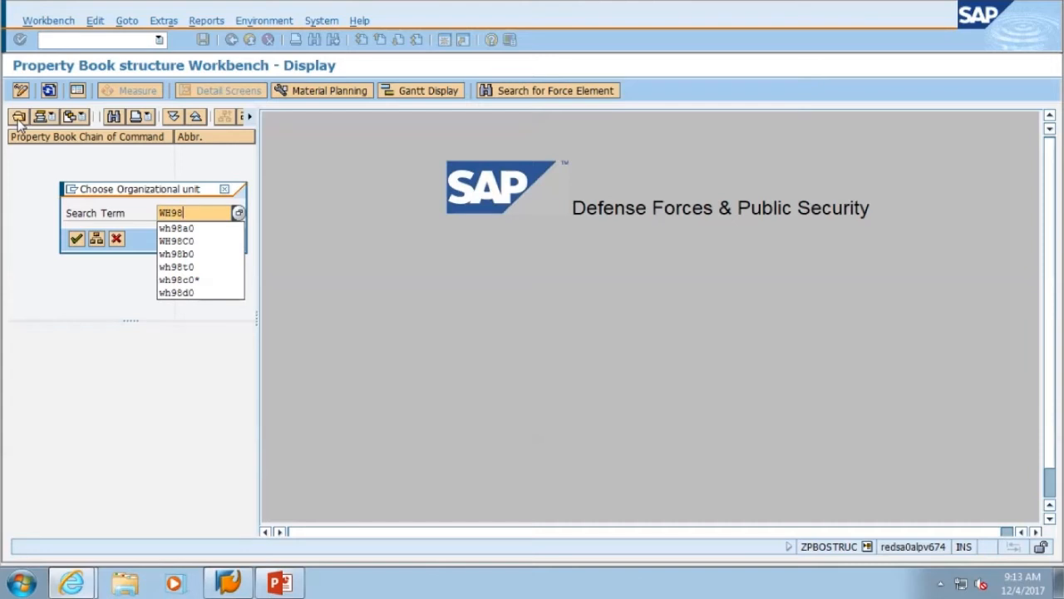
left_click(177, 253)
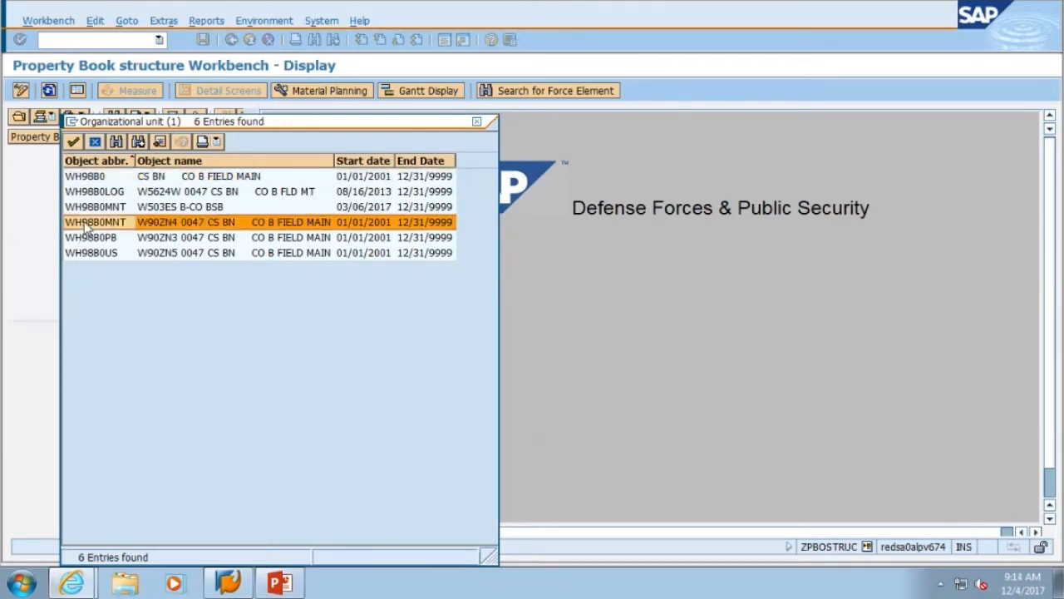
double_click(95, 222)
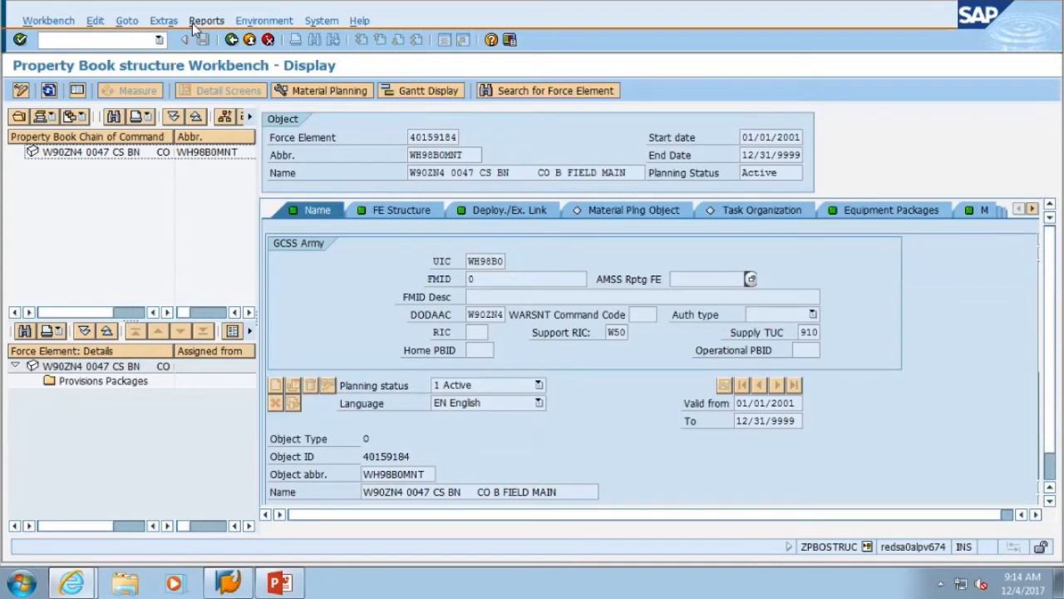
Run the Reports > Materials Management > Provisions Levels report for storage location 0077.
left_click(207, 20)
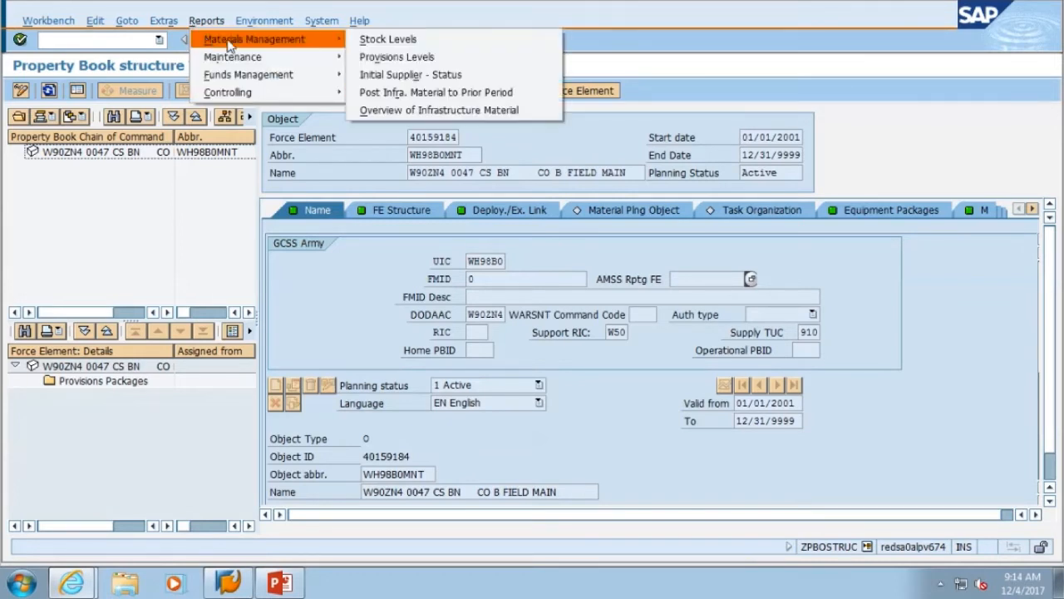
mouse_move(397, 57)
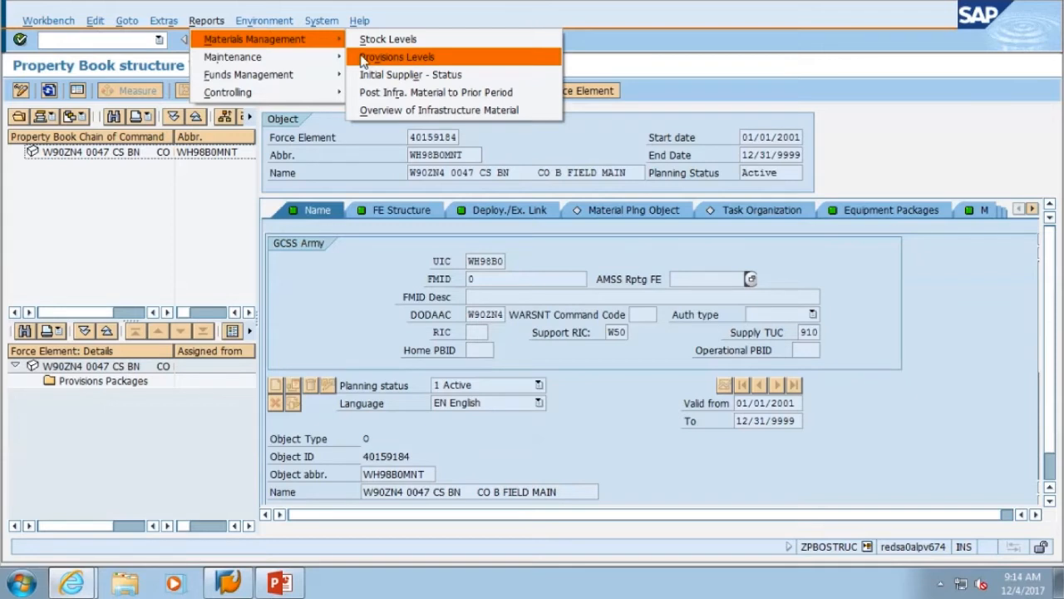
left_click(396, 57)
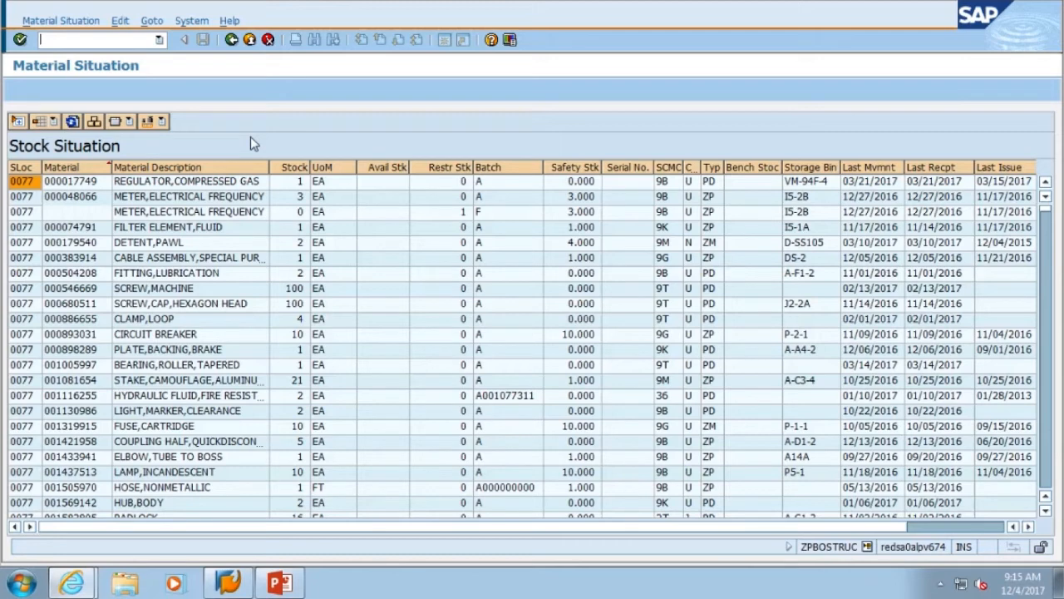
mouse_move(980, 437)
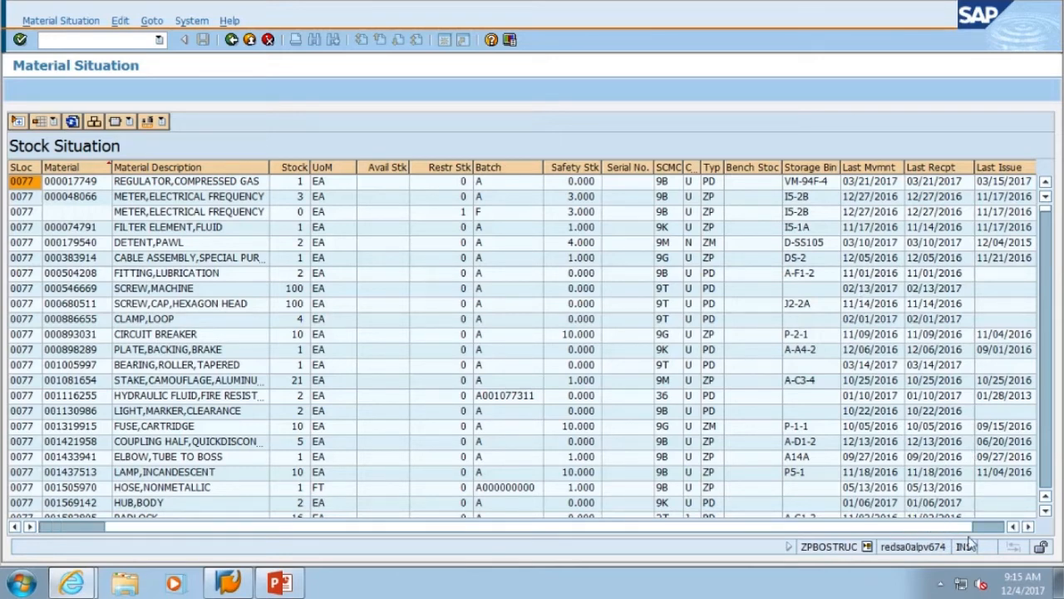
scroll("right", 3)
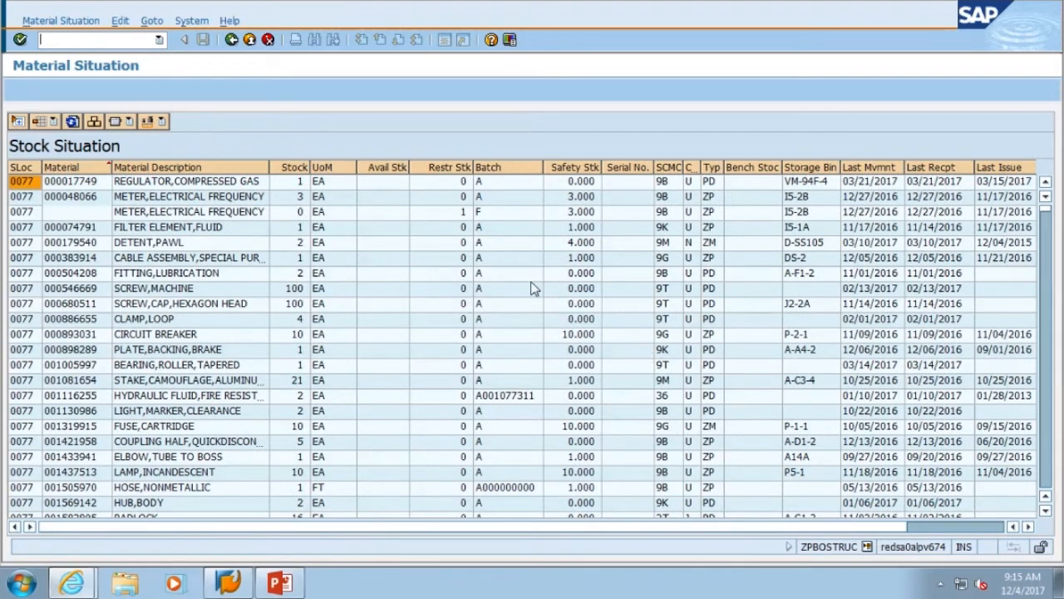
left_click(166, 273)
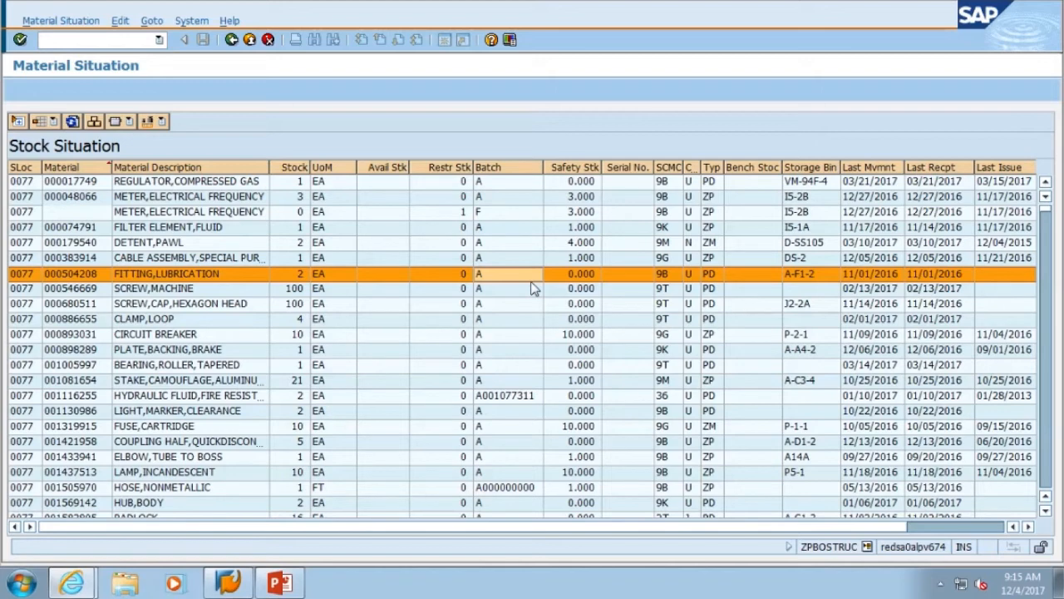
Find MIRROR in the stock list, locating Mirror Assembly, Rearview (001682187).
right_click(533, 274)
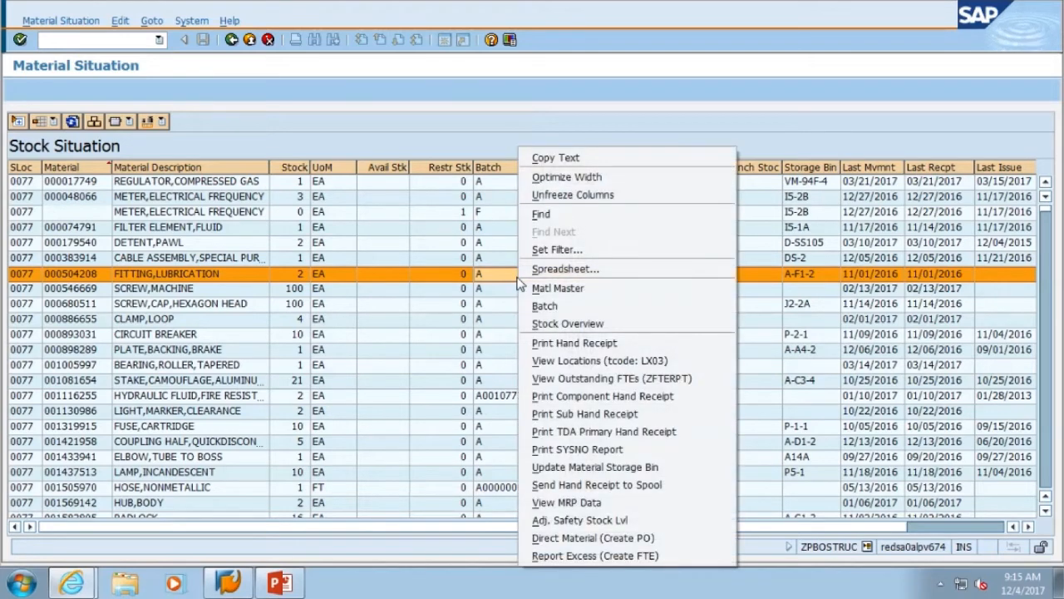
left_click(540, 214)
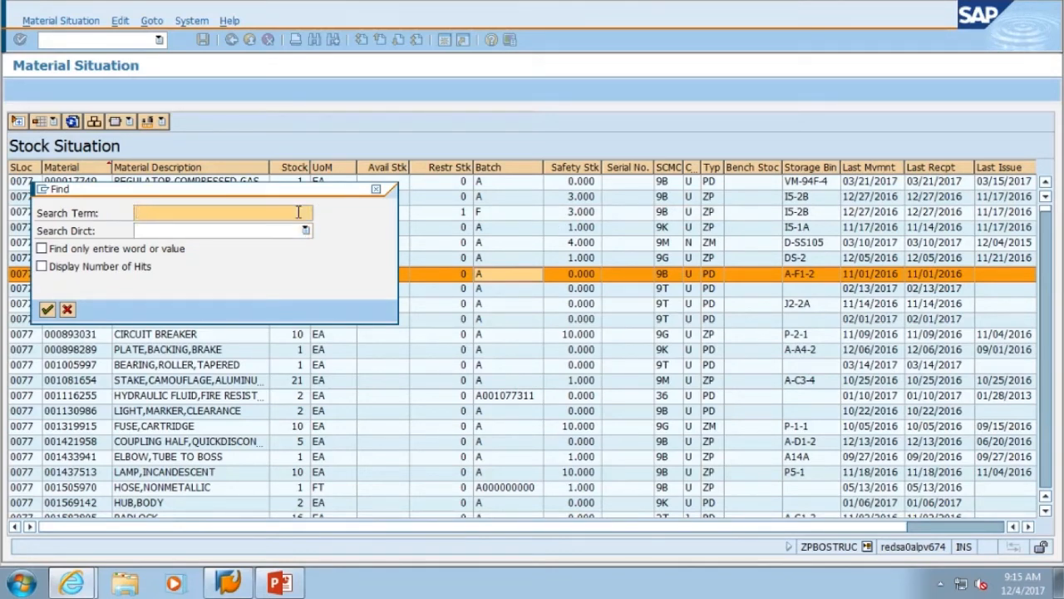
type("MIRROR")
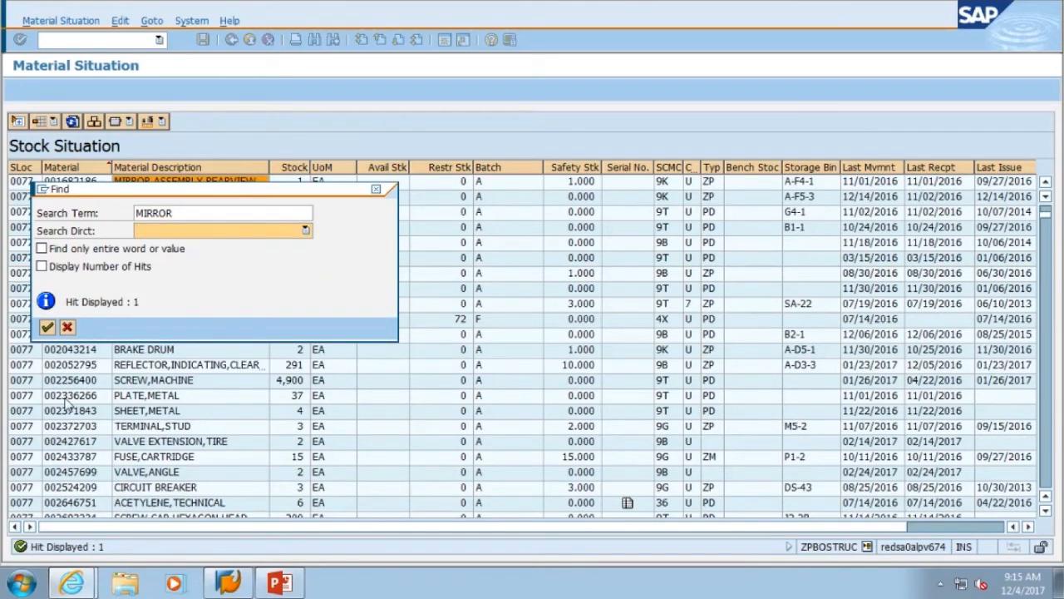
left_click(47, 326)
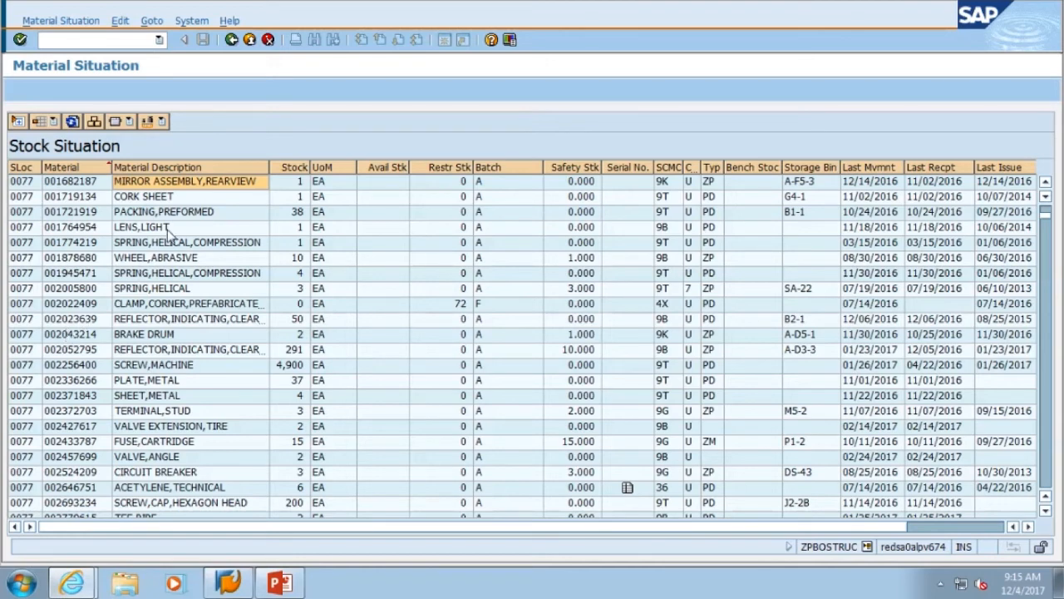
Export the stock situation list as Excel (*.XLSX) file MNT.
right_click(149, 227)
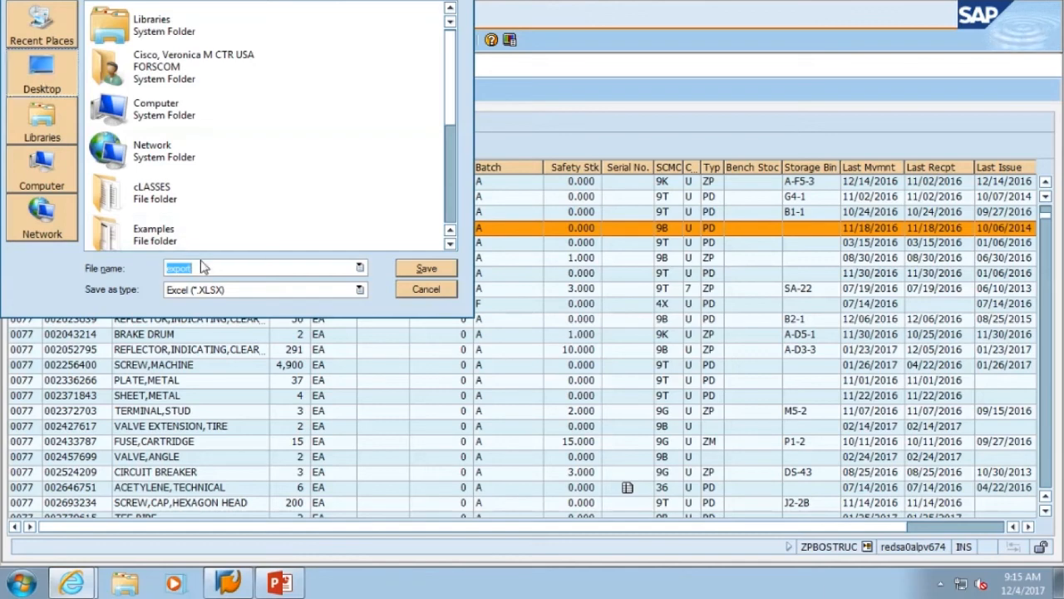
type("MNT")
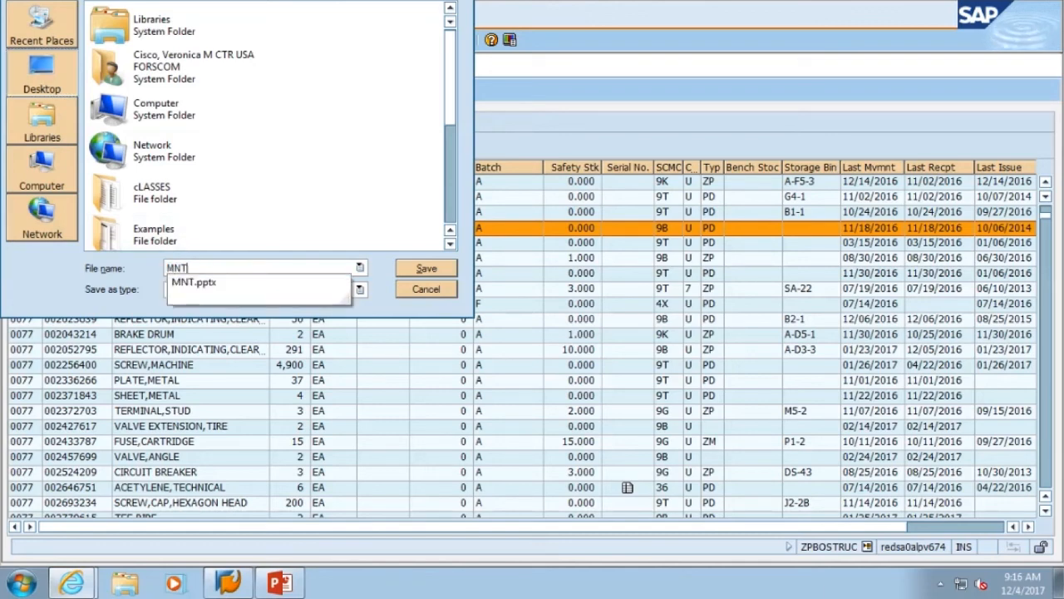
left_click(426, 268)
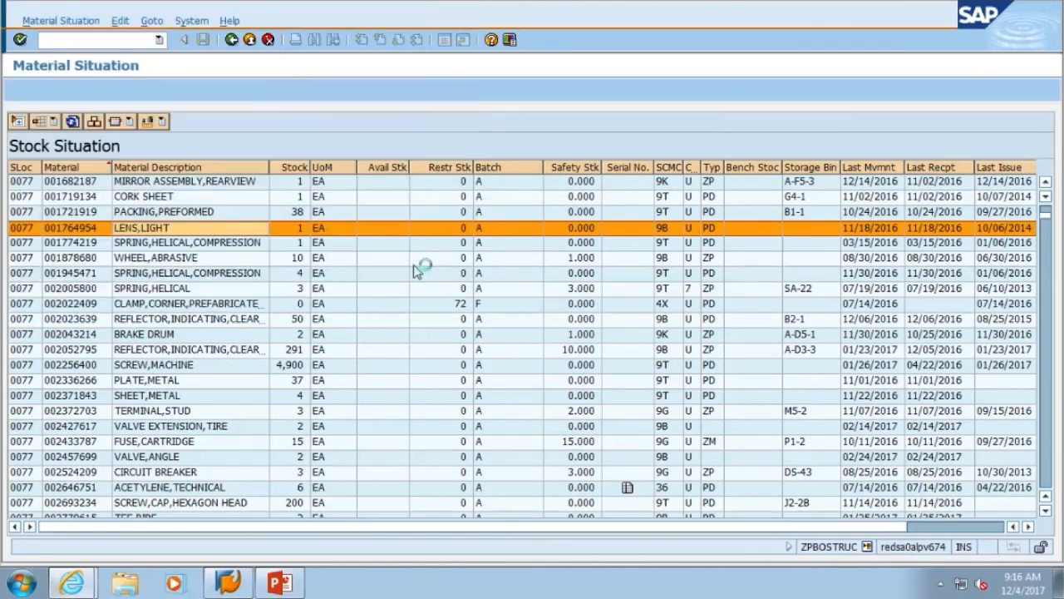
left_click(331, 581)
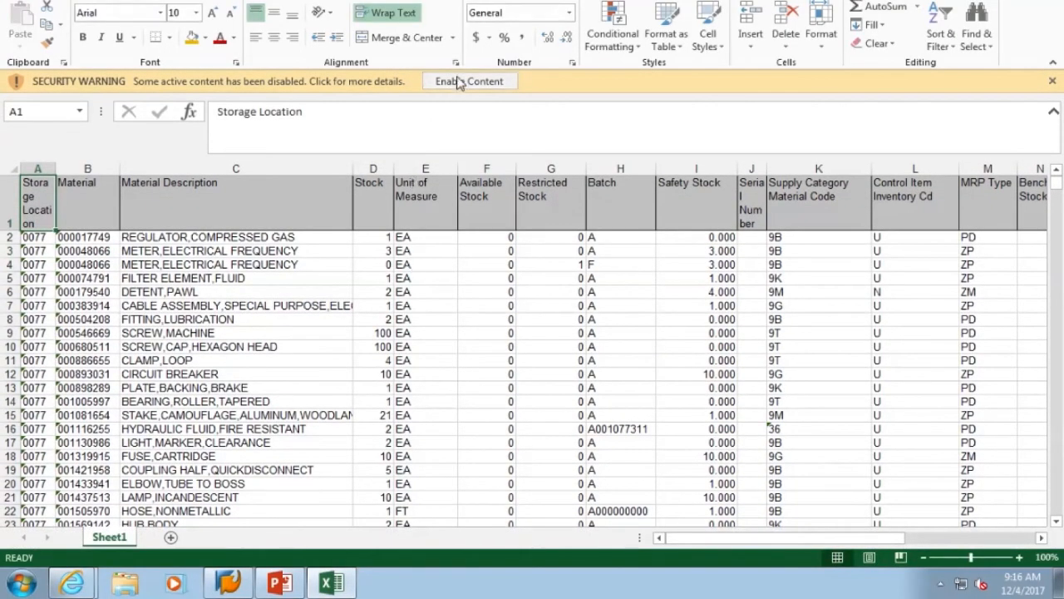
Enable content in the exported sheet and scroll through its storage bin and date columns.
left_click(469, 81)
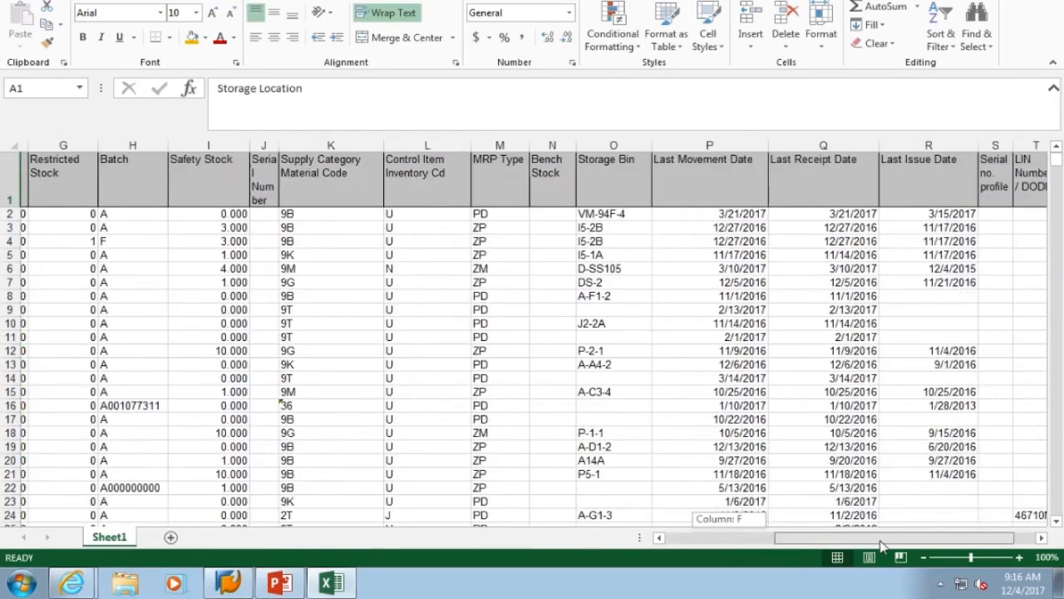
scroll("right", 3)
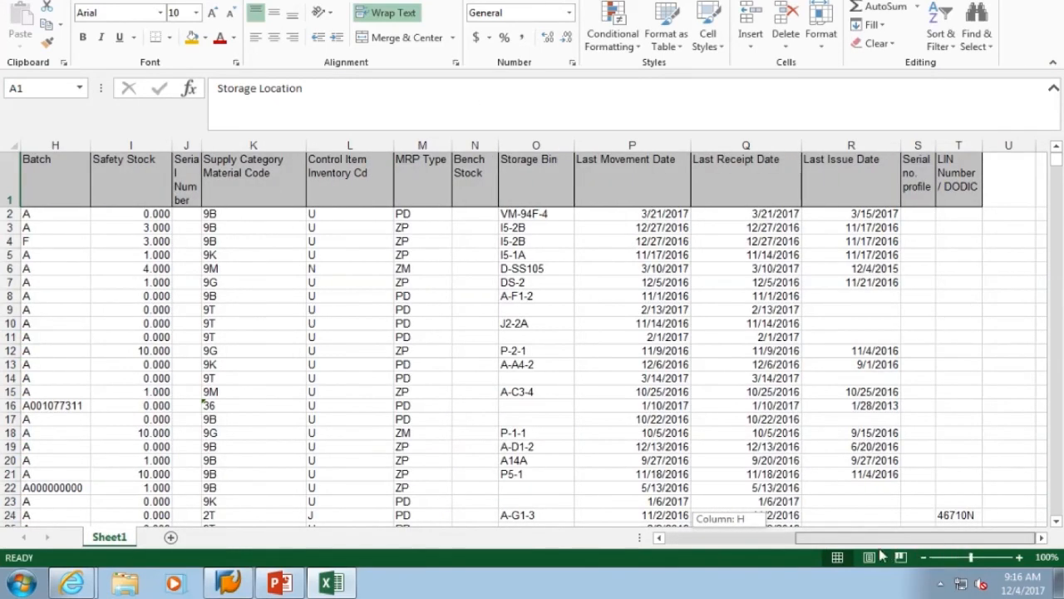
scroll("left", 3)
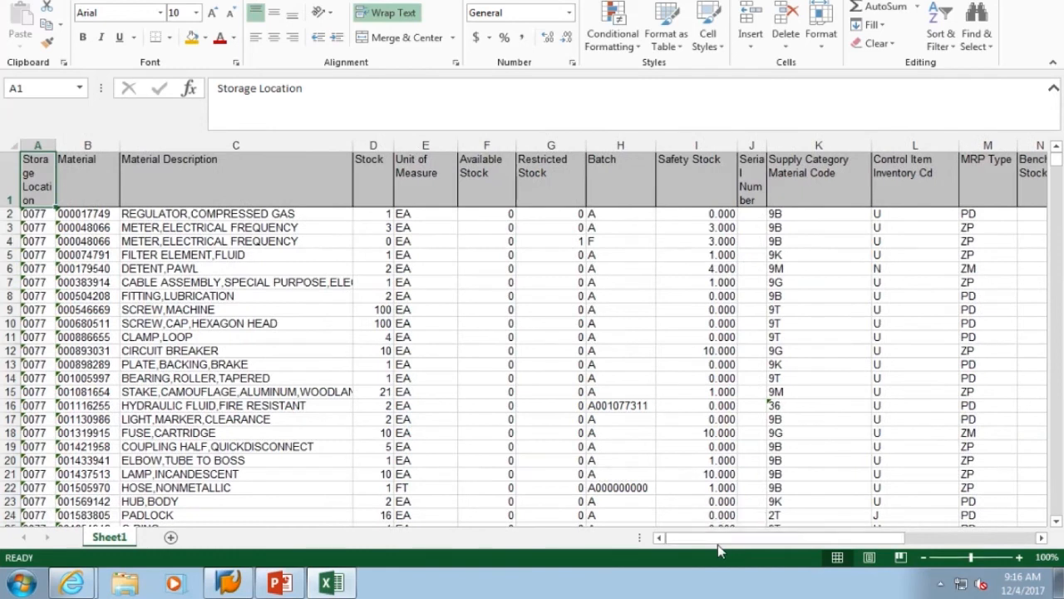